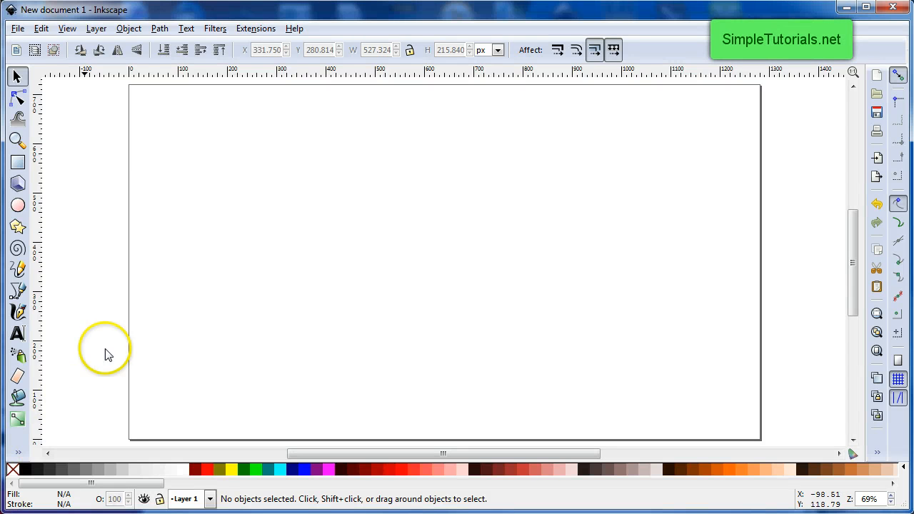
pyautogui.moveTo(244, 301)
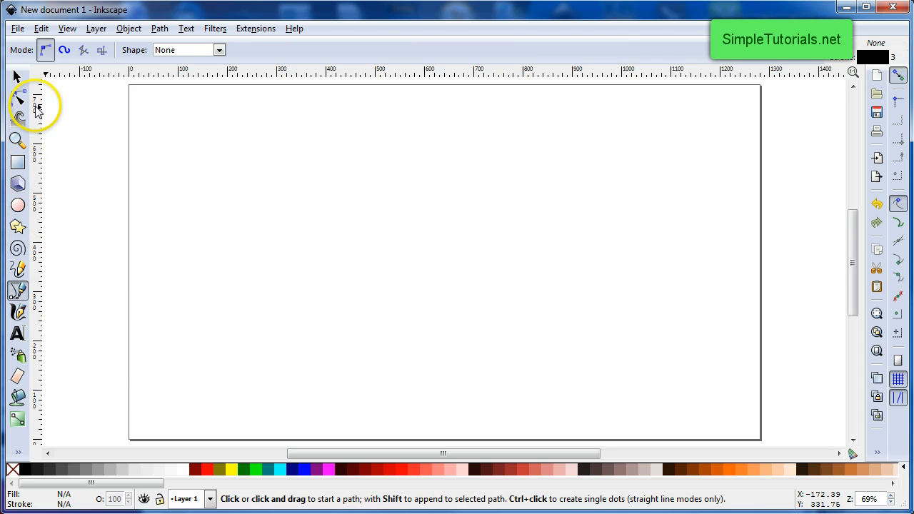
# With the pen in Spiro mode and Ellipse shape, start a horizontal line at the page's left
pyautogui.click(66, 50)
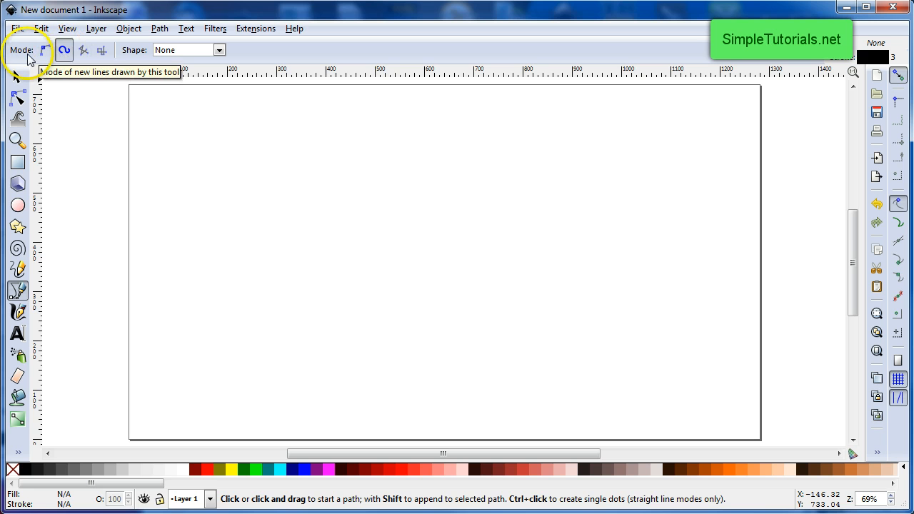
pyautogui.click(219, 48)
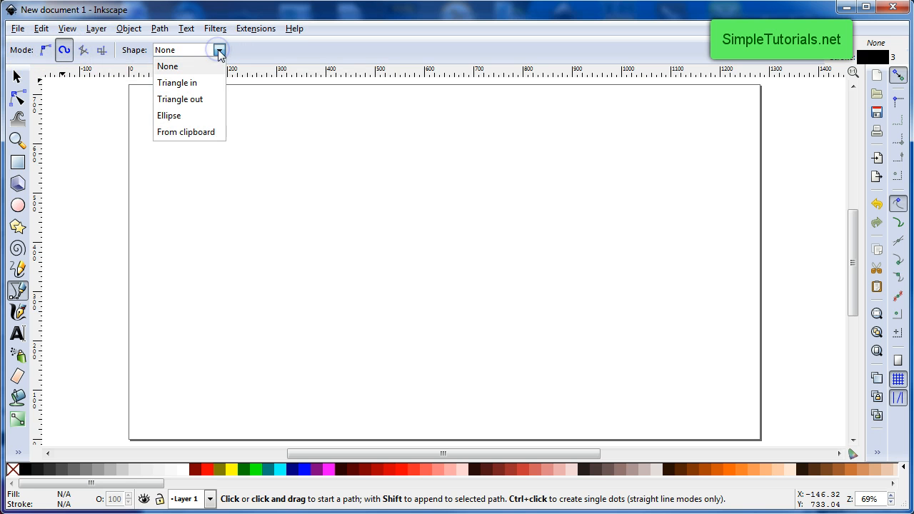
pyautogui.click(169, 114)
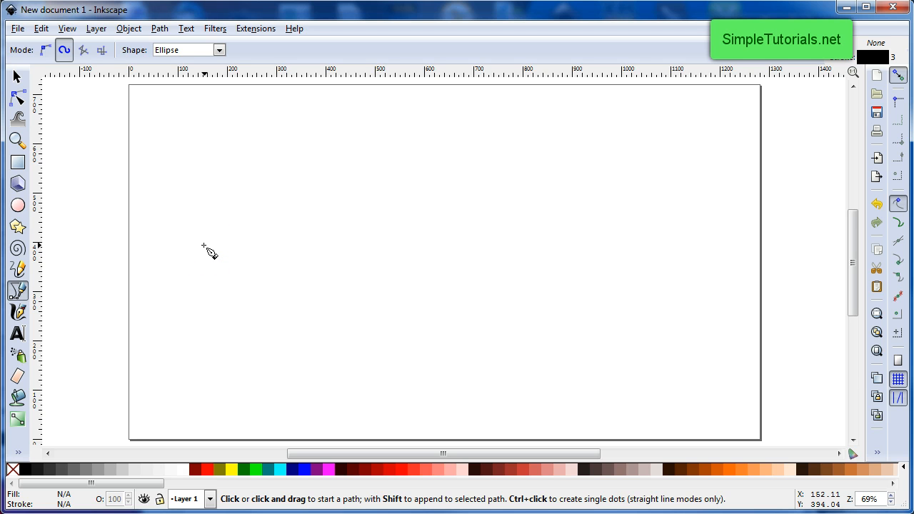
pyautogui.click(204, 246)
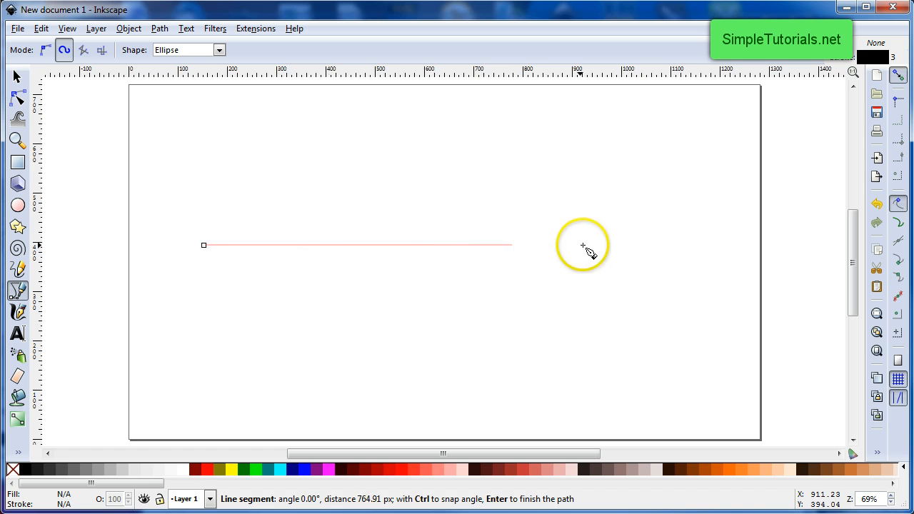
pyautogui.moveTo(668, 250)
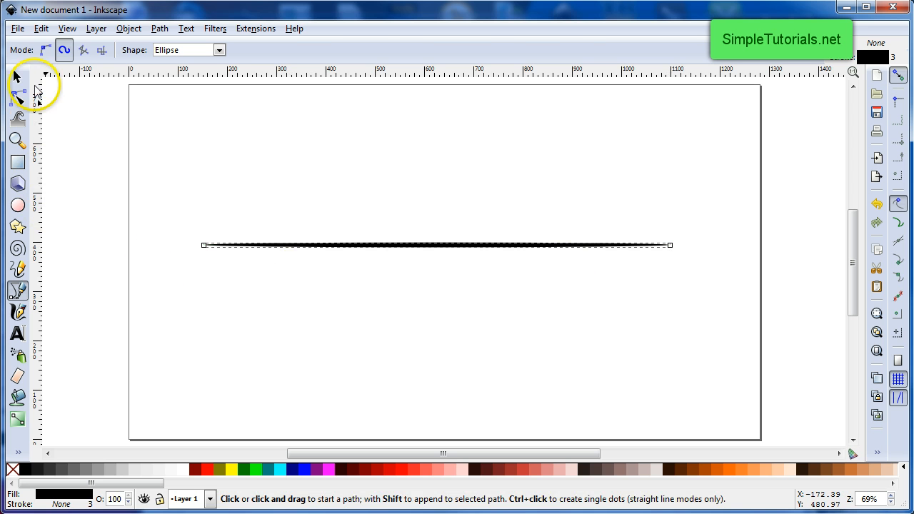
# Select the line, convert it with Object to Path, and enter node editing
pyautogui.click(15, 77)
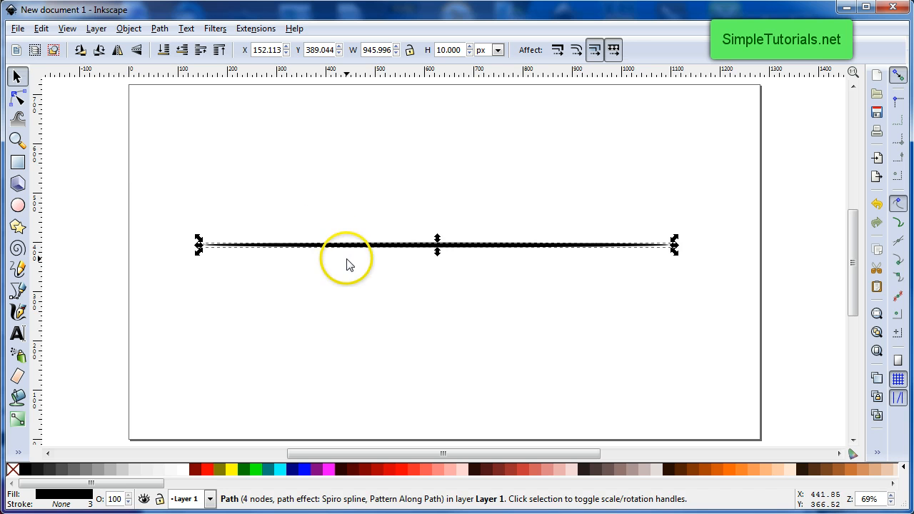
pyautogui.moveTo(413, 252)
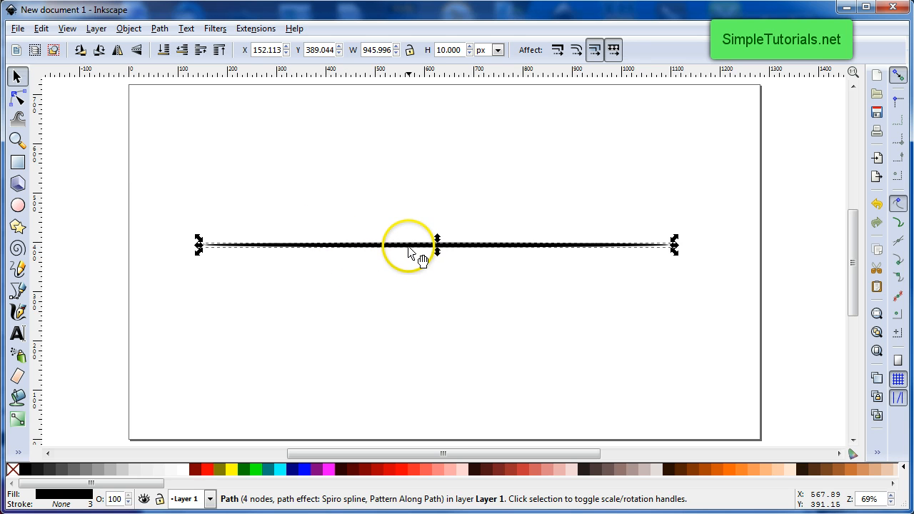
pyautogui.moveTo(370, 263)
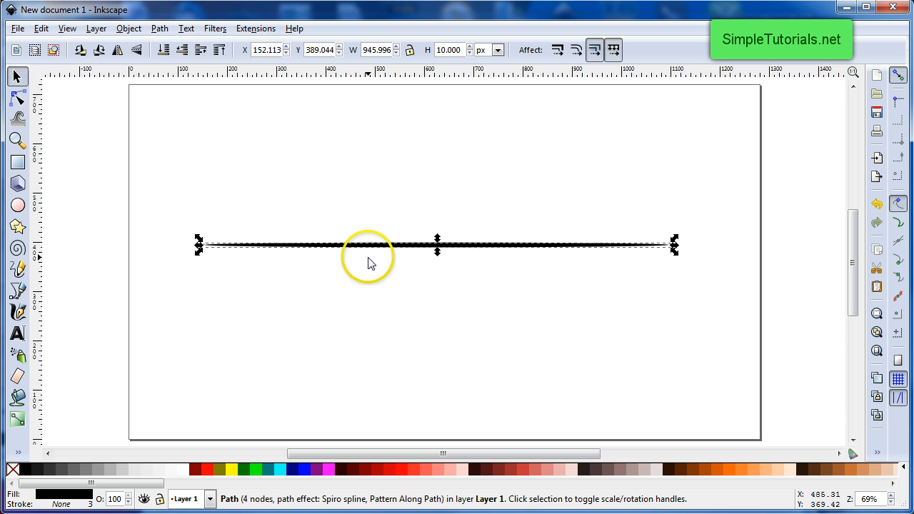
pyautogui.click(160, 29)
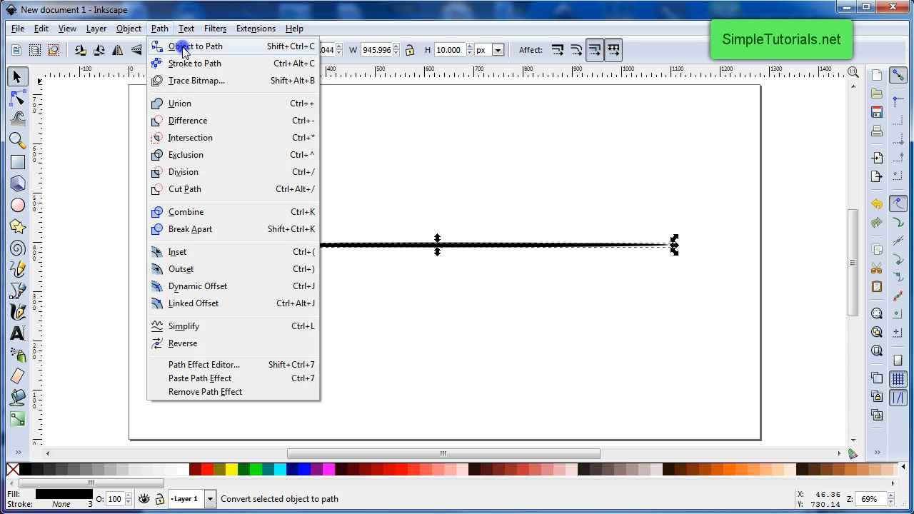
pyautogui.click(197, 46)
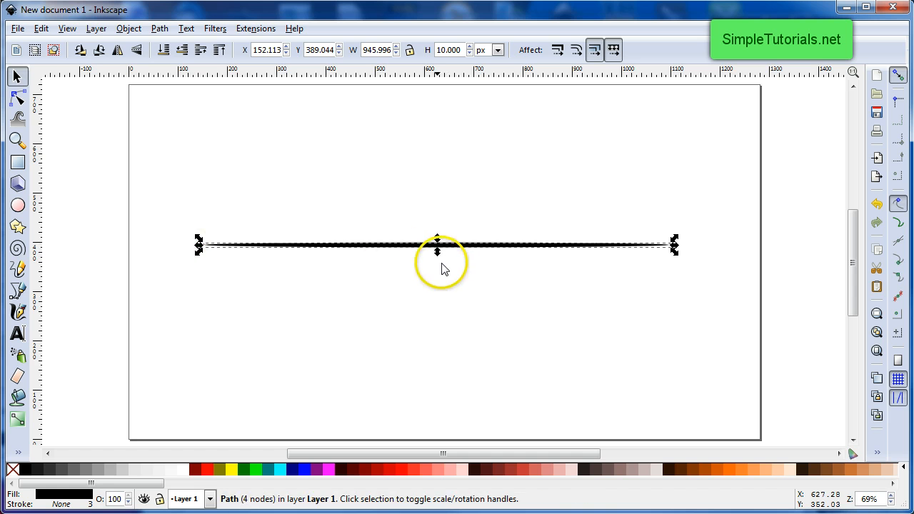
pyautogui.click(14, 99)
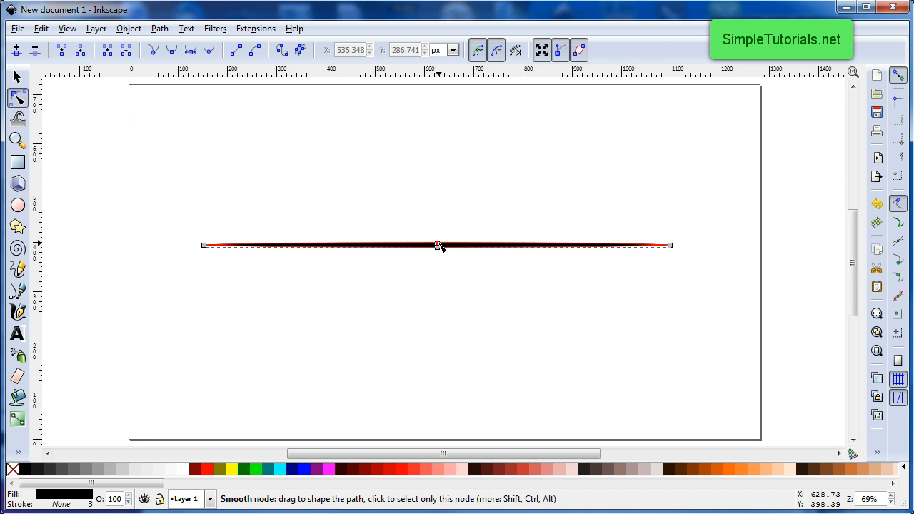
# Drag the top middle node upward into a high arch
pyautogui.click(437, 245)
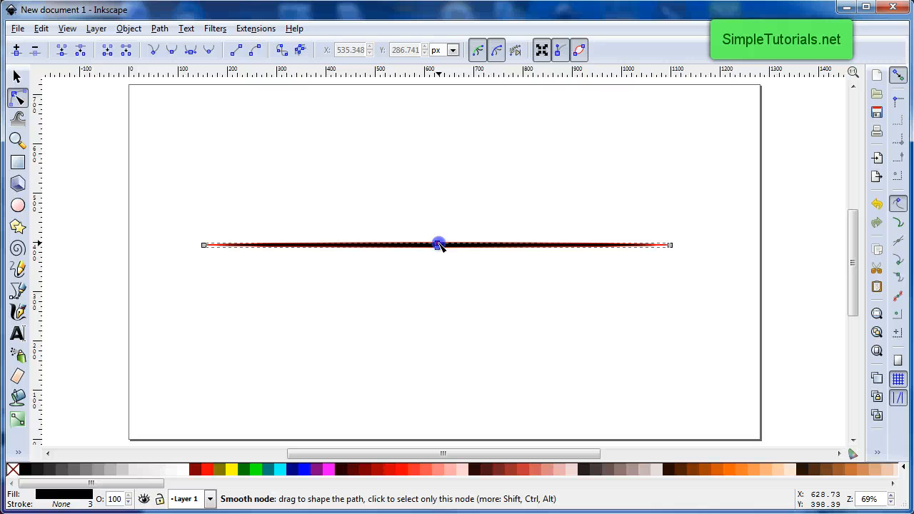
pyautogui.moveTo(439, 246); pyautogui.dragTo(437, 194)
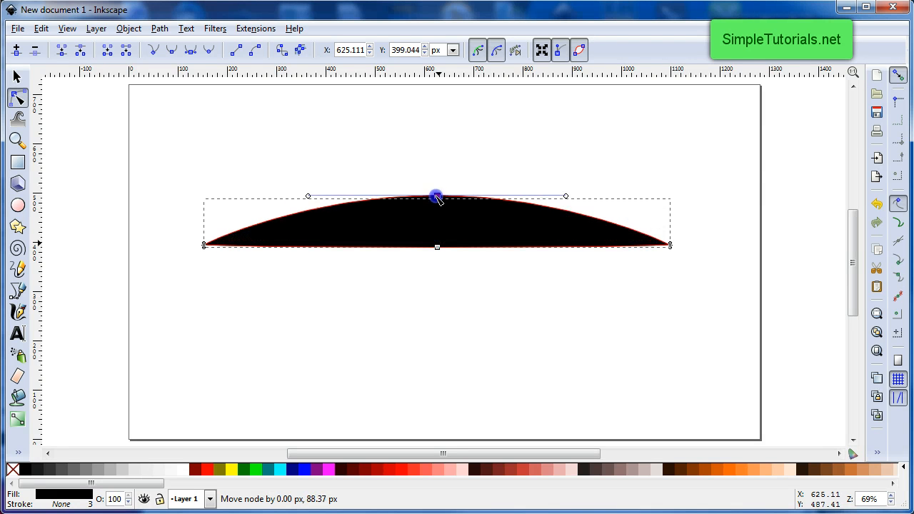
pyautogui.moveTo(437, 197); pyautogui.dragTo(436, 156)
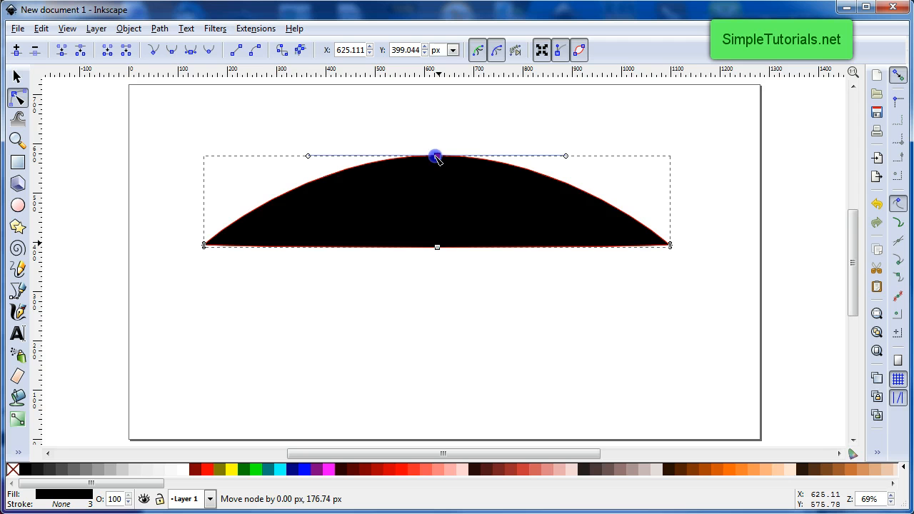
pyautogui.moveTo(436, 156); pyautogui.dragTo(436, 143)
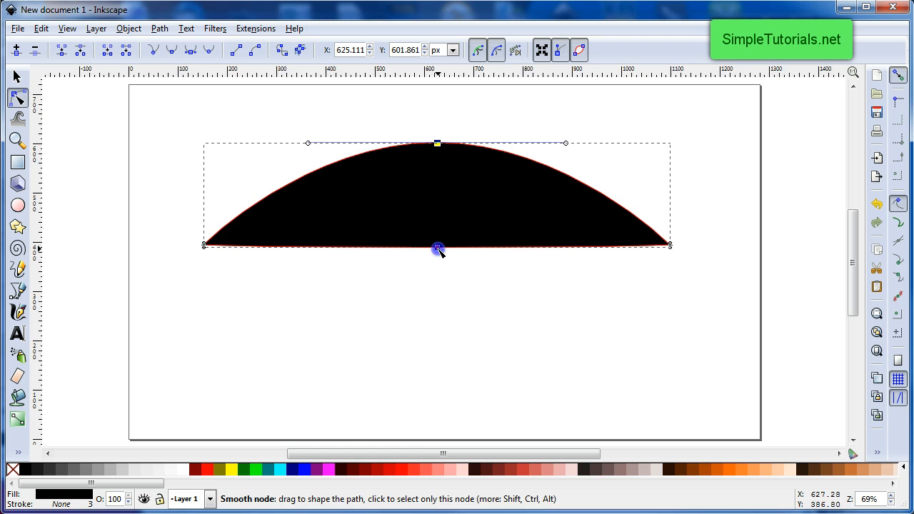
# Drag the bottom middle node downward to mirror the top curve into a lens
pyautogui.moveTo(437, 249); pyautogui.dragTo(435, 309)
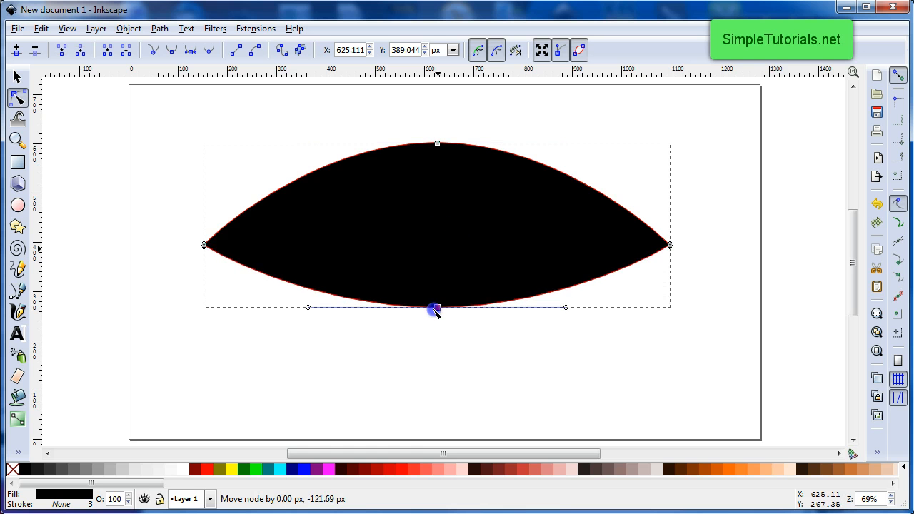
pyautogui.moveTo(436, 308); pyautogui.dragTo(436, 328)
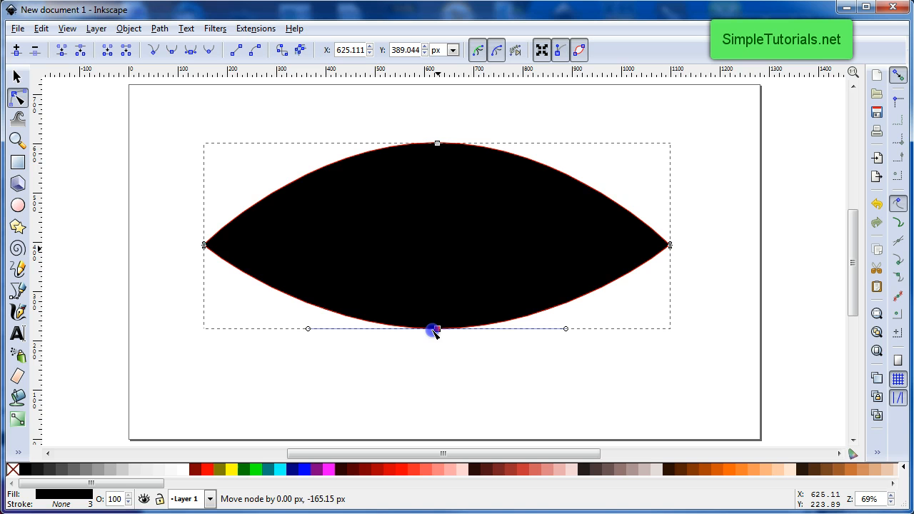
pyautogui.moveTo(434, 329); pyautogui.dragTo(434, 334)
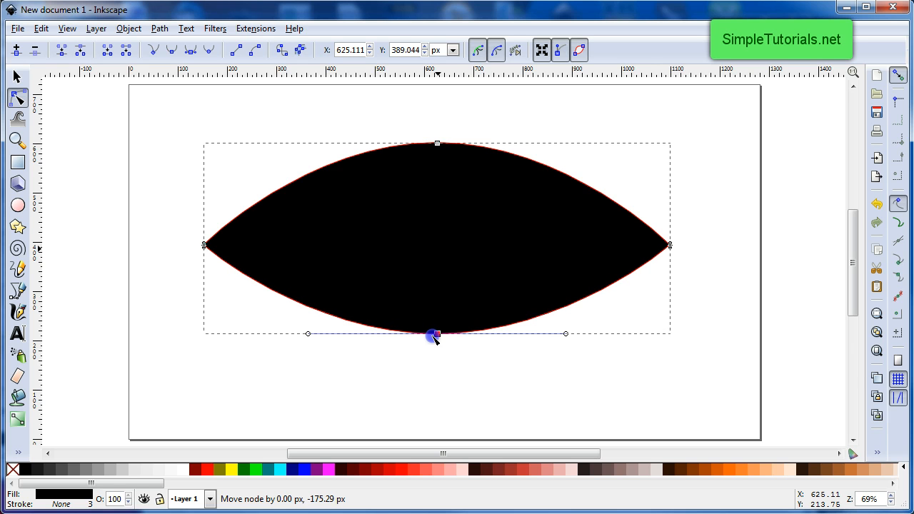
pyautogui.moveTo(435, 334); pyautogui.dragTo(435, 337)
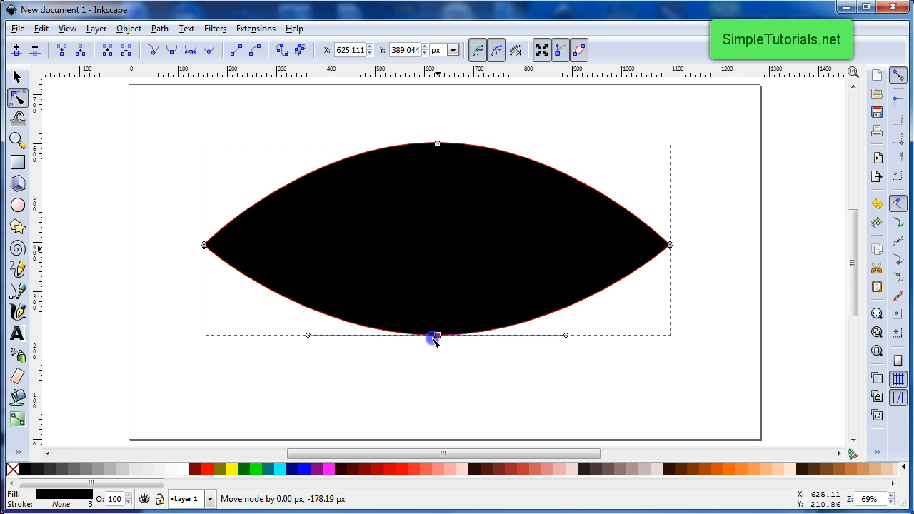
pyautogui.moveTo(435, 336); pyautogui.dragTo(435, 337)
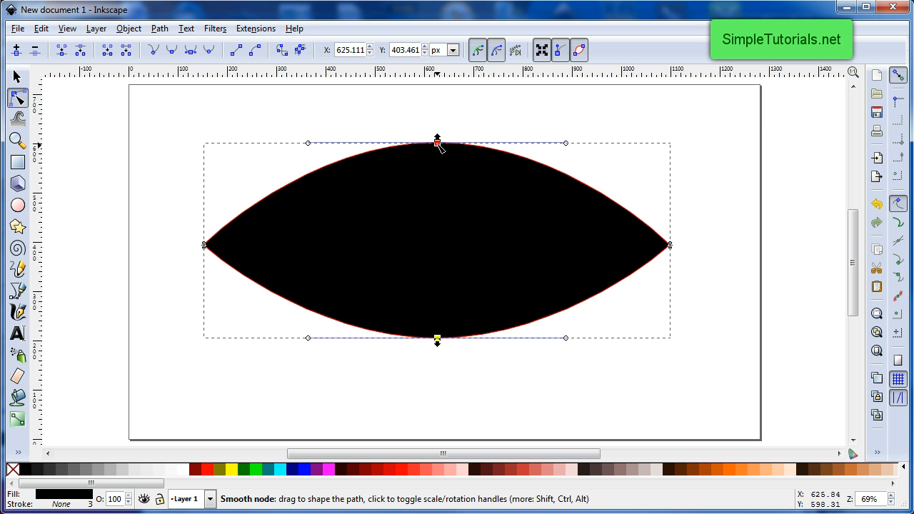
# Shift the top and bottom nodes left so the leaf bulges toward its rounded end
pyautogui.moveTo(437, 143); pyautogui.dragTo(388, 146)
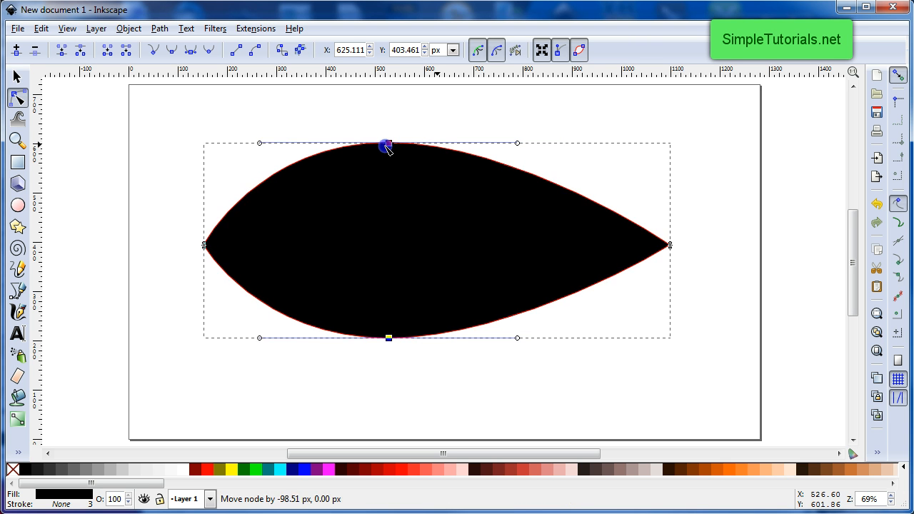
pyautogui.moveTo(388, 146); pyautogui.dragTo(379, 146)
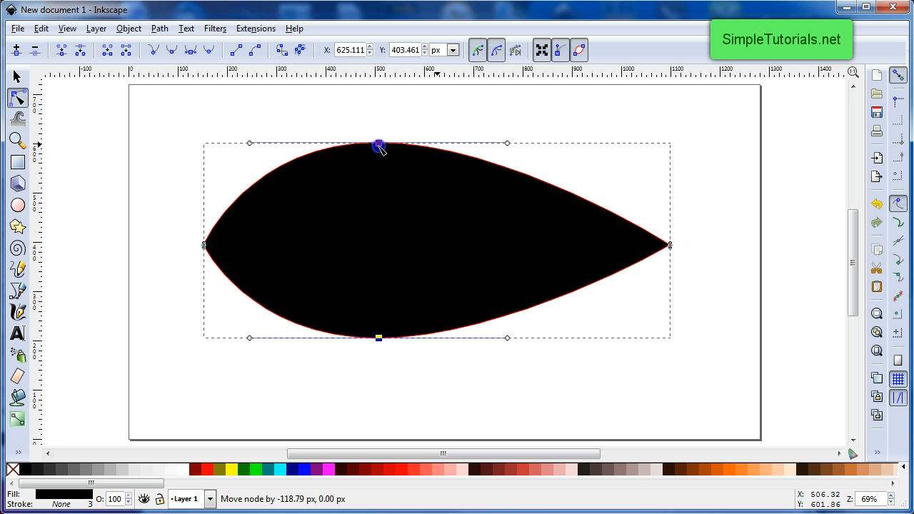
pyautogui.moveTo(379, 146); pyautogui.dragTo(377, 145)
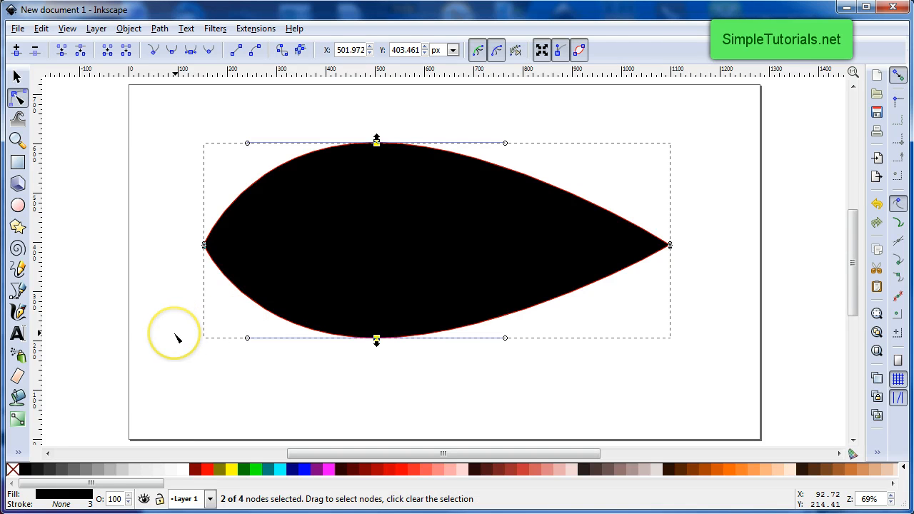
pyautogui.moveTo(178, 300)
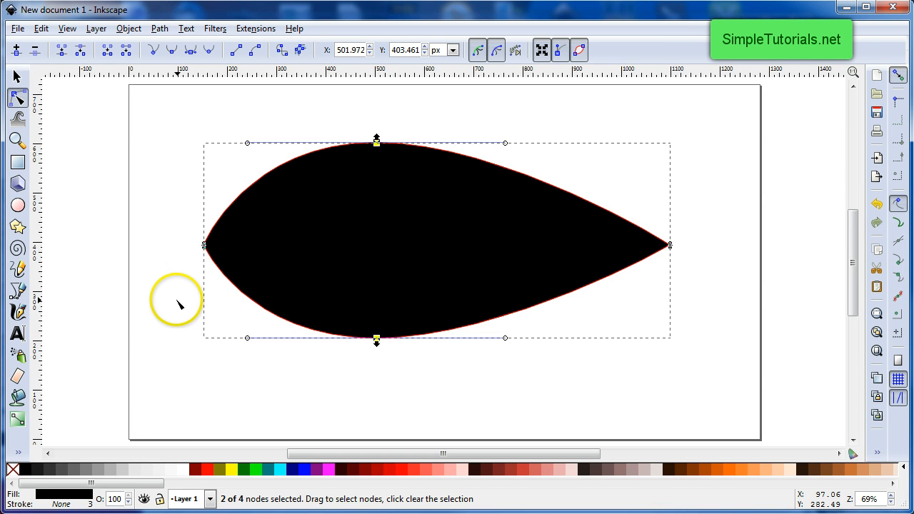
pyautogui.moveTo(183, 263)
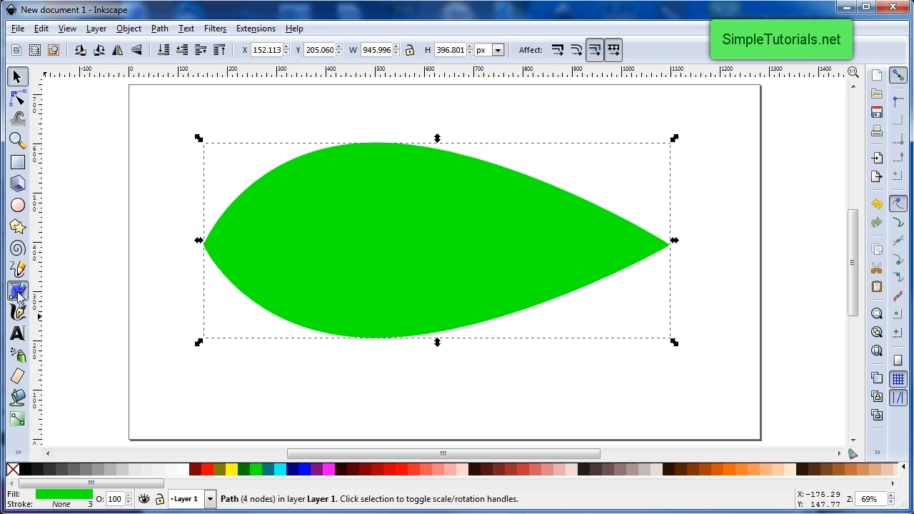
# Return to the Pen tool after filling the leaf green
pyautogui.click(16, 288)
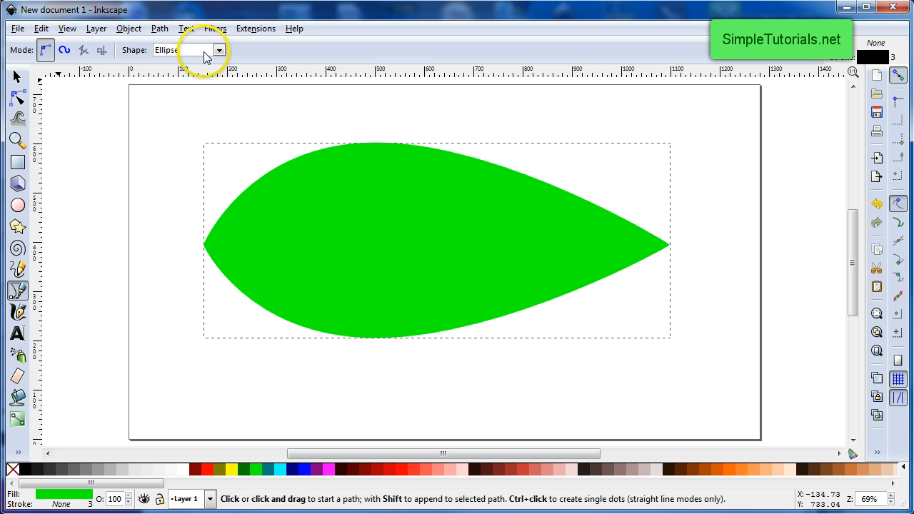
# With Shape set to None, start the central vein at the leaf's left tip
pyautogui.click(217, 50)
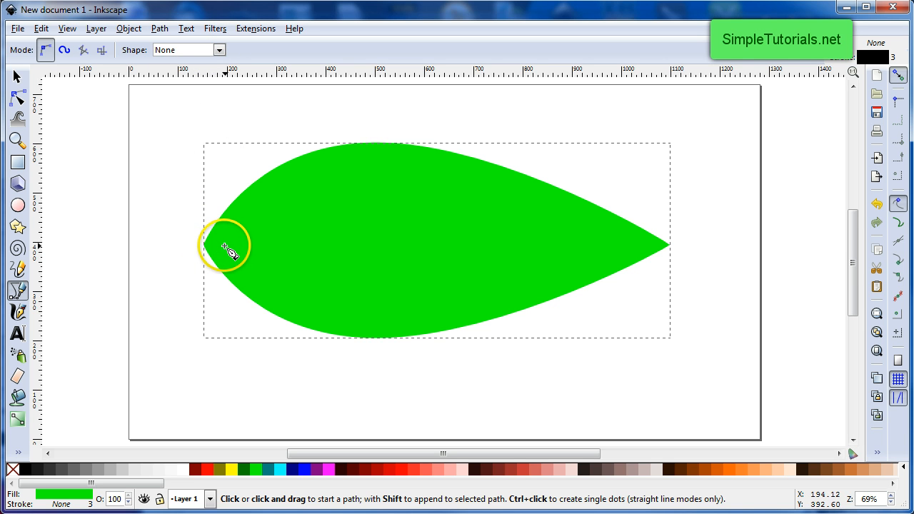
pyautogui.click(223, 244)
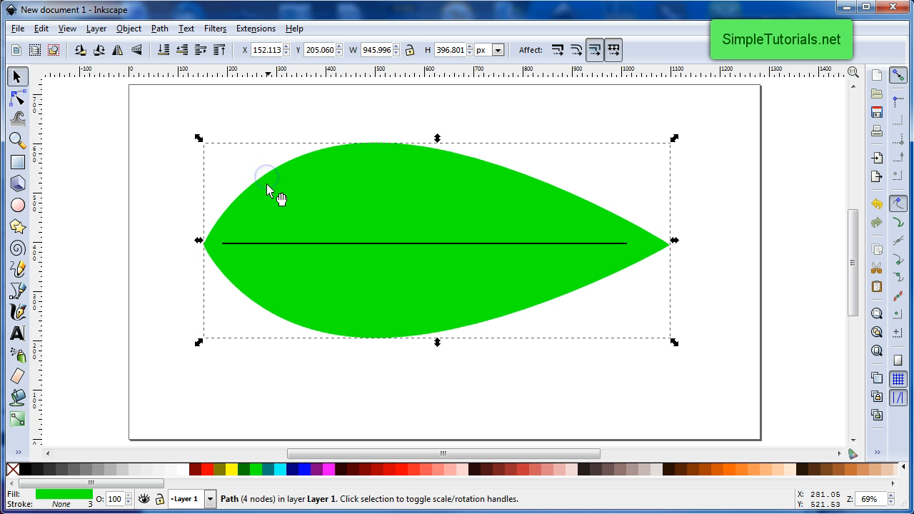
# Duplicate the leaf and give the copy a black outline with no fill
pyautogui.rightClick(272, 191)
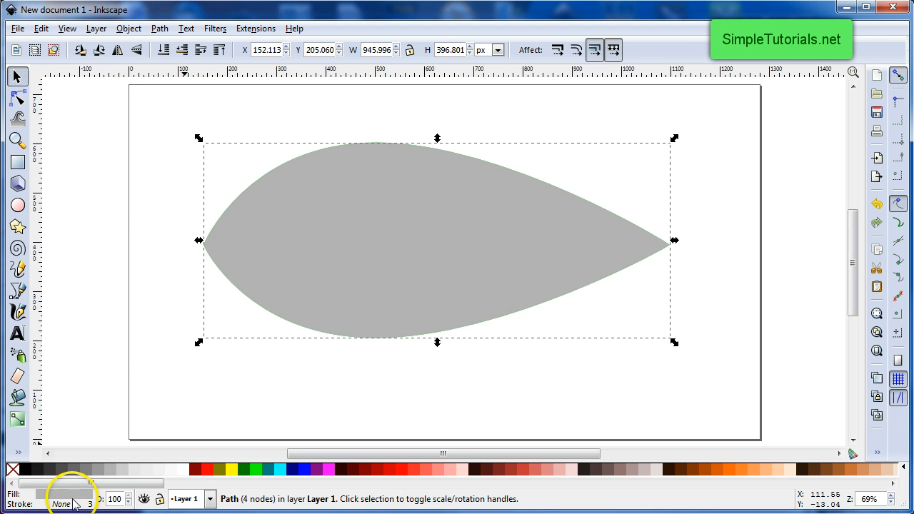
pyautogui.rightClick(60, 502)
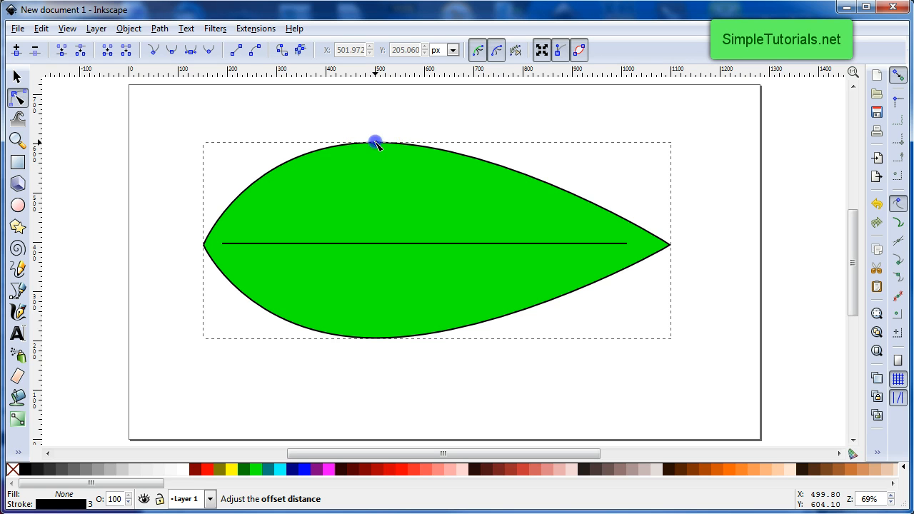
# Drag the outline's offset inward to leave a thick green border, then return to the Selector
pyautogui.moveTo(376, 142); pyautogui.dragTo(376, 150)
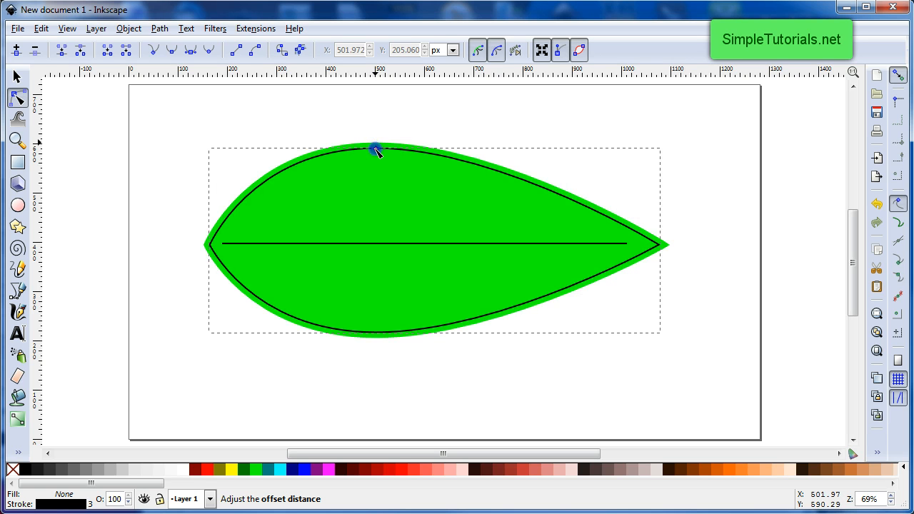
pyautogui.moveTo(377, 147); pyautogui.dragTo(377, 159)
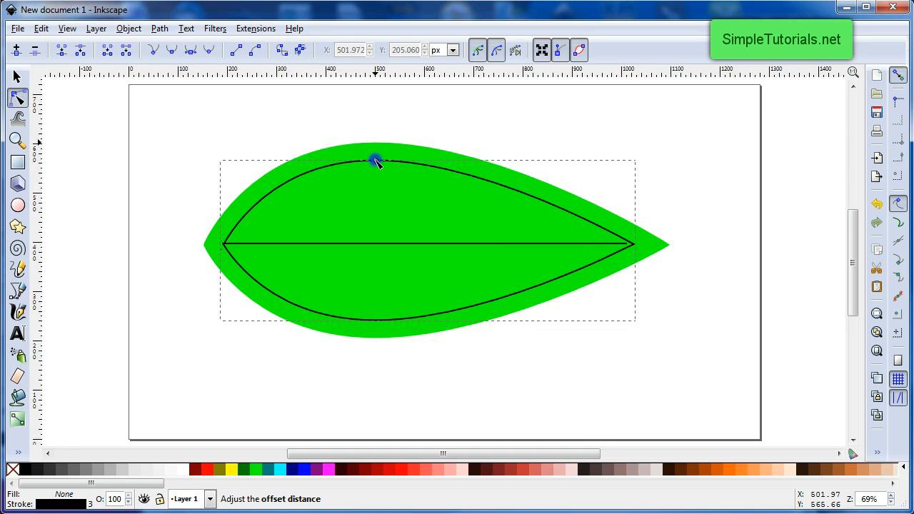
pyautogui.moveTo(377, 157); pyautogui.dragTo(374, 167)
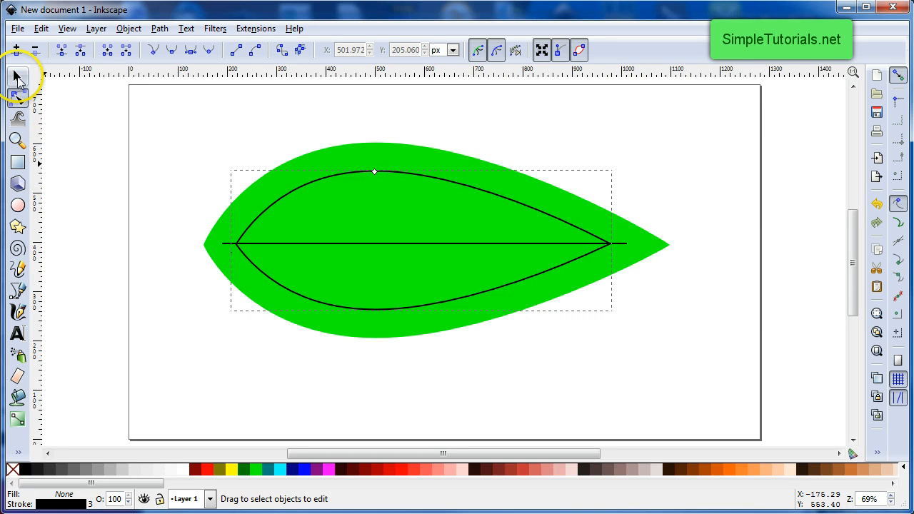
pyautogui.click(16, 77)
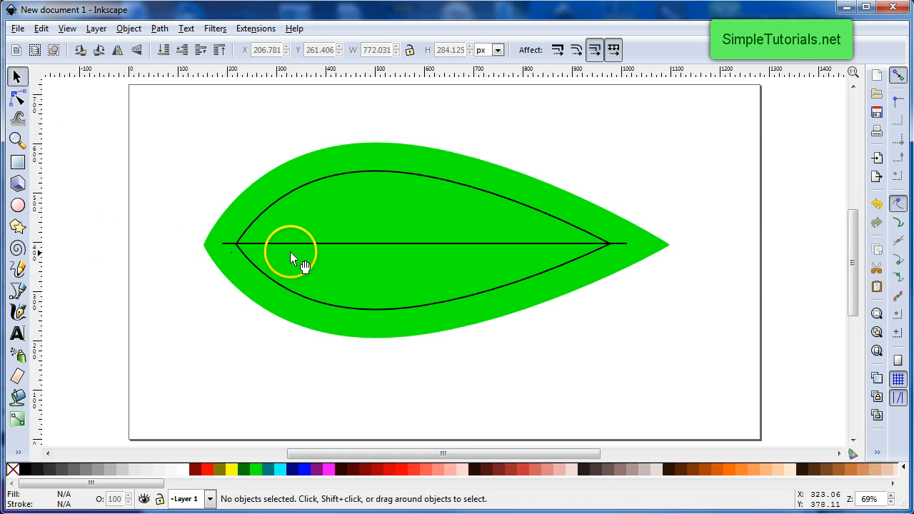
# Draw a vertical line from the inner outline's top edge to its bottom edge
pyautogui.click(295, 245)
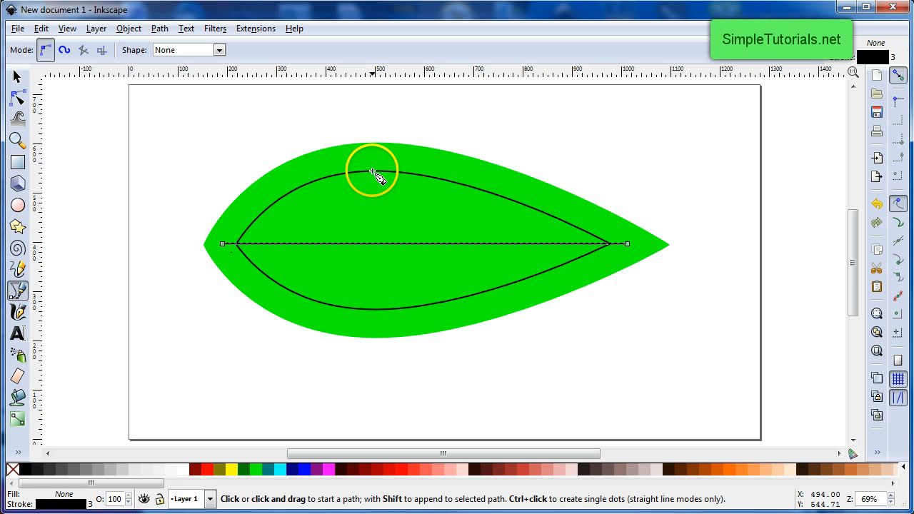
pyautogui.click(371, 171)
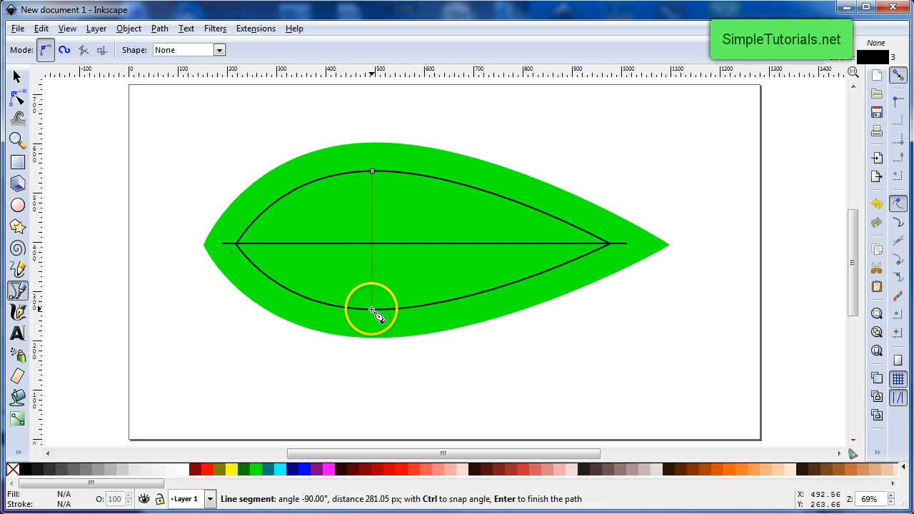
pyautogui.click(370, 310)
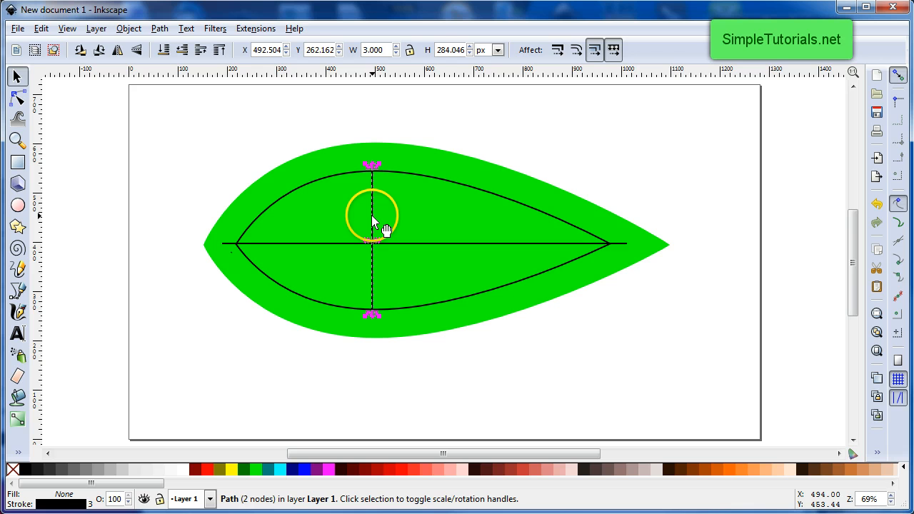
# Bend the vertical line's middle leftward into a curved side vein
pyautogui.click(14, 98)
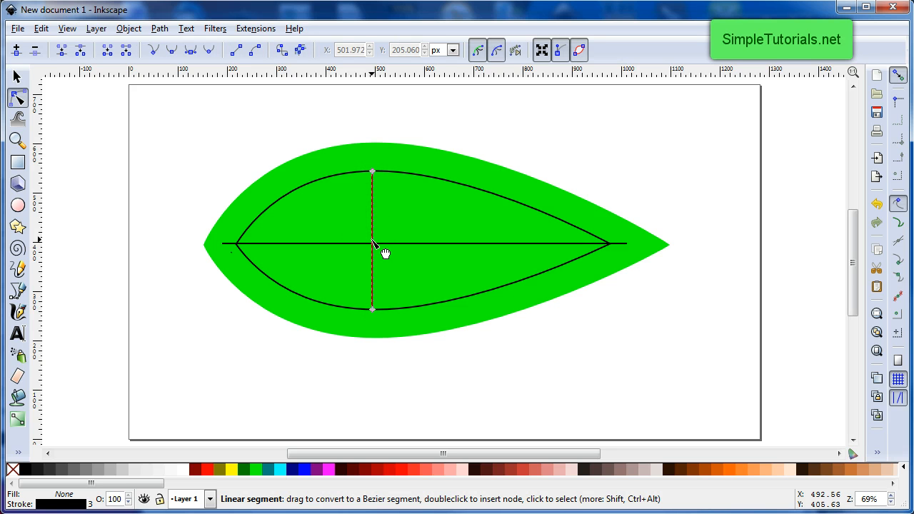
pyautogui.click(360, 249)
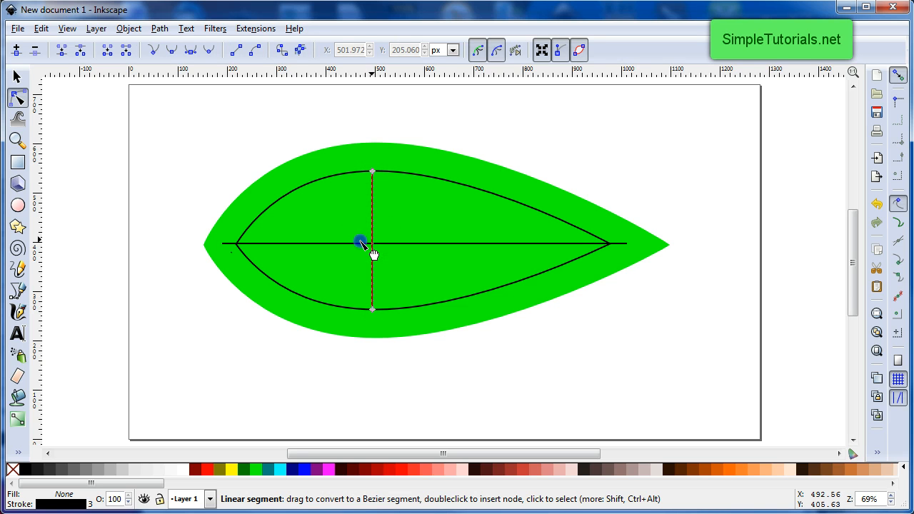
pyautogui.moveTo(371, 243); pyautogui.dragTo(342, 241)
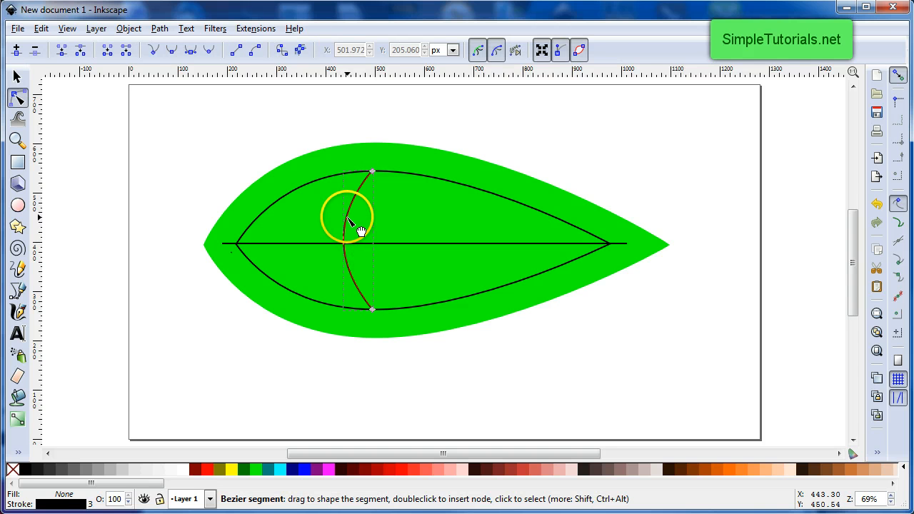
pyautogui.click(14, 77)
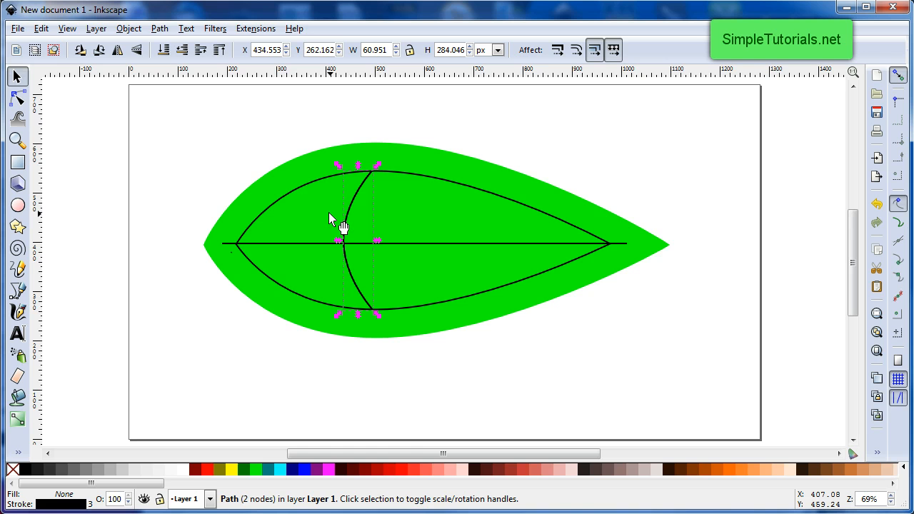
# Duplicate the curved side vein and drag copies to spaced spots along the midrib toward the tip
pyautogui.click(346, 235)
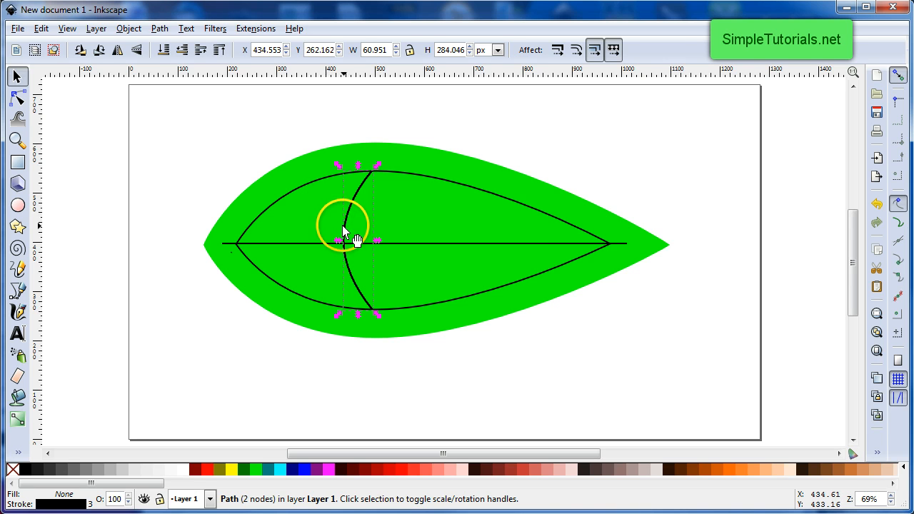
pyautogui.click(344, 220)
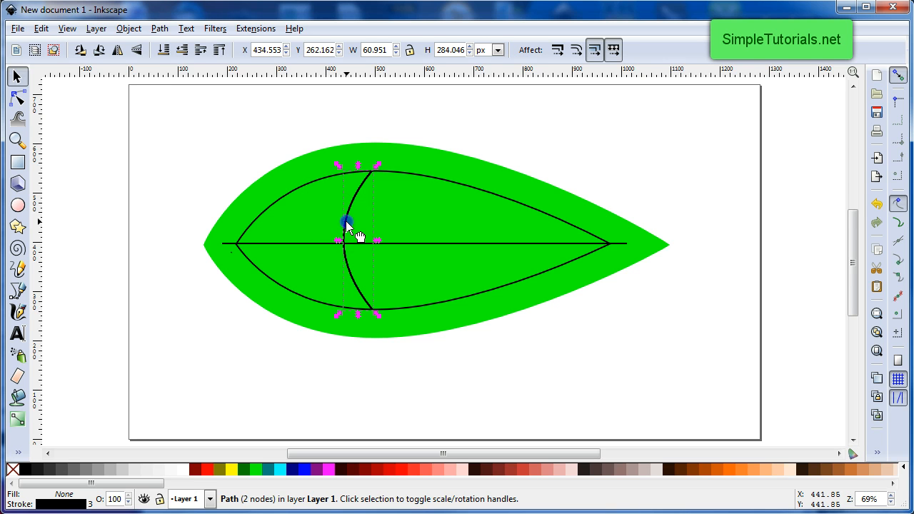
pyautogui.moveTo(345, 221); pyautogui.dragTo(500, 236)
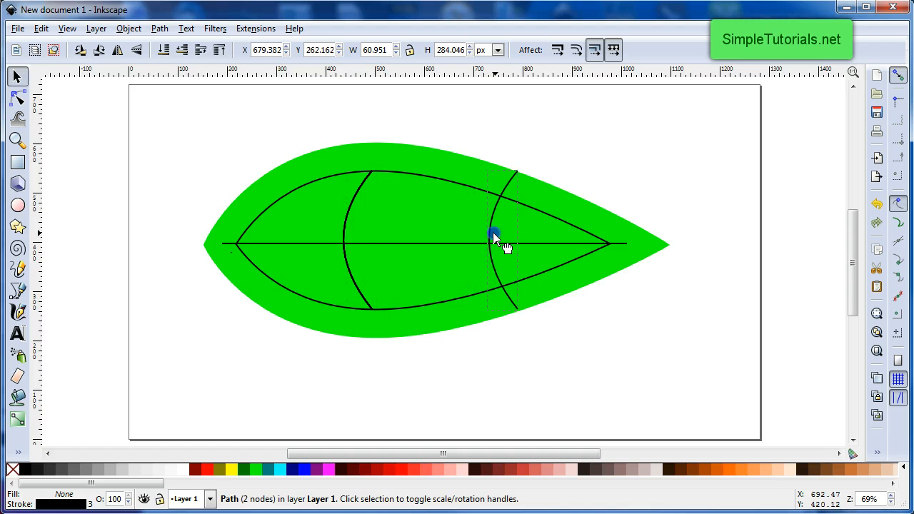
pyautogui.moveTo(495, 240); pyautogui.dragTo(554, 240)
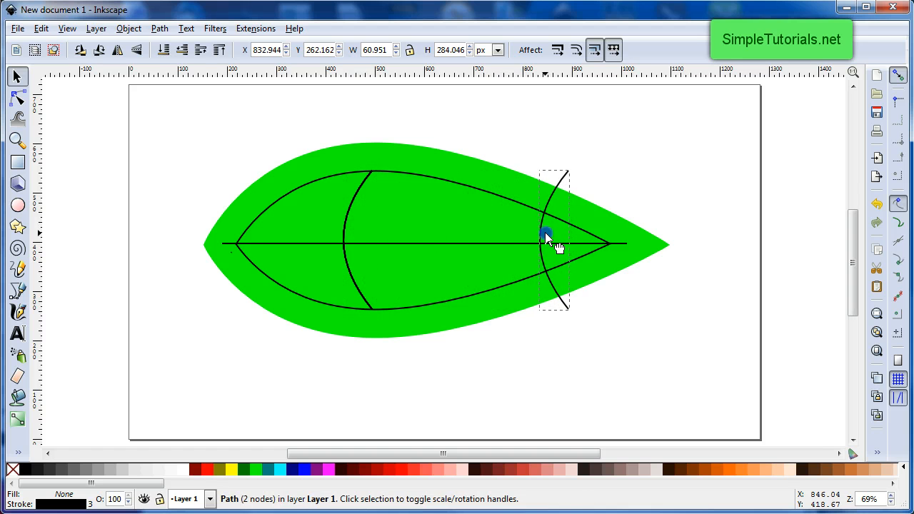
pyautogui.moveTo(546, 231); pyautogui.dragTo(377, 220)
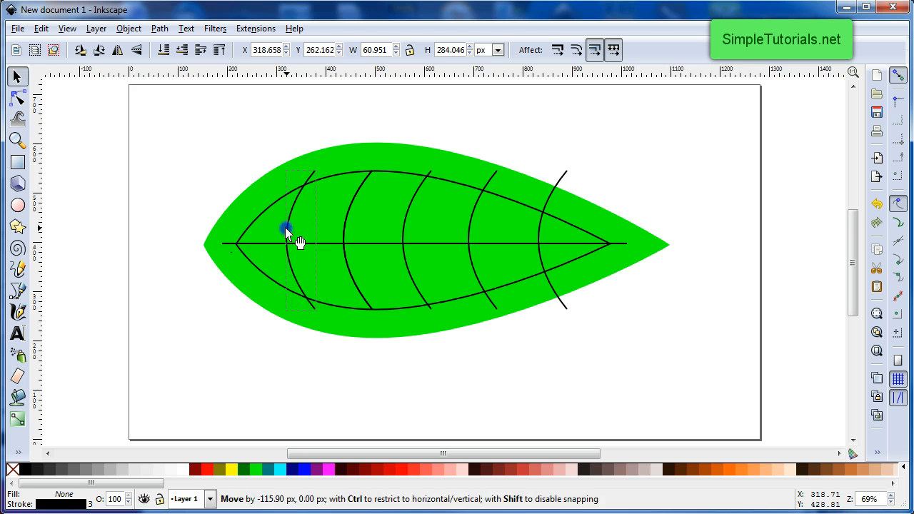
pyautogui.click(285, 229)
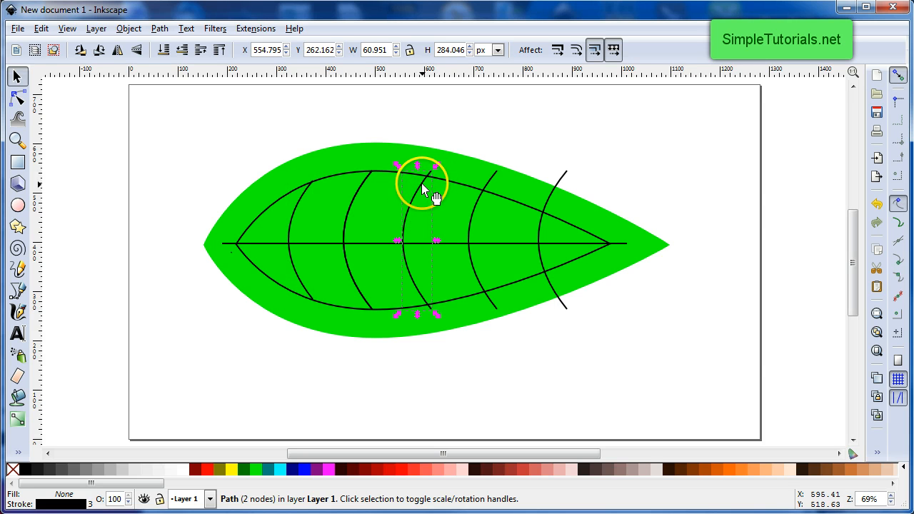
# Scale down the side vein nearest the tip and nudge it to sit inside the leaf edge
pyautogui.moveTo(428, 164); pyautogui.dragTo(422, 174)
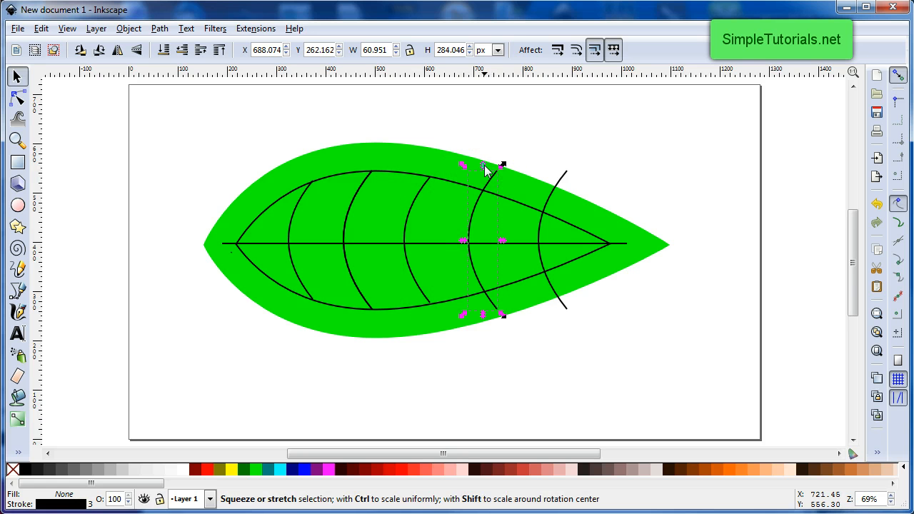
pyautogui.moveTo(500, 166); pyautogui.dragTo(492, 187)
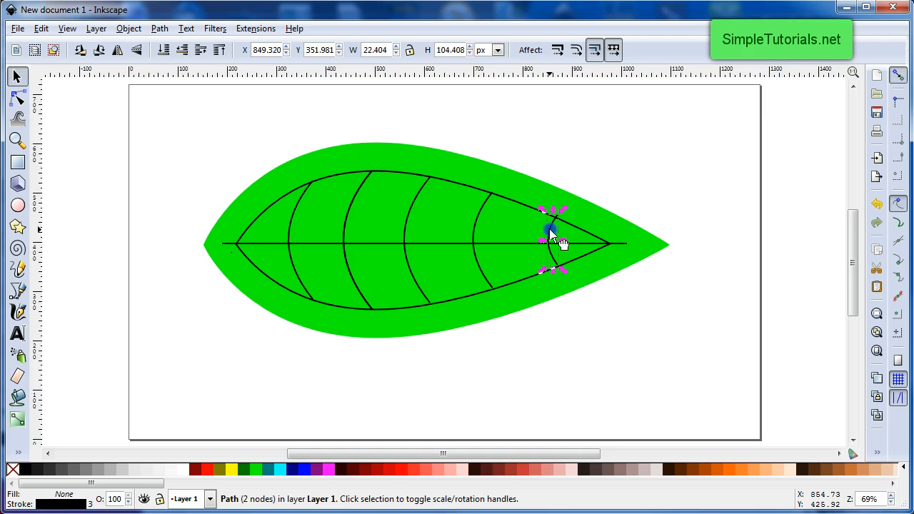
pyautogui.moveTo(554, 236); pyautogui.dragTo(532, 235)
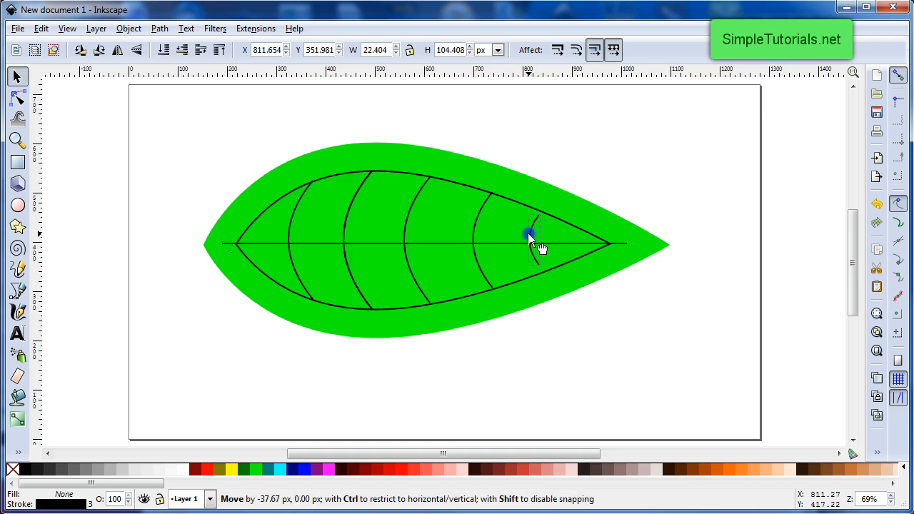
pyautogui.click(555, 222)
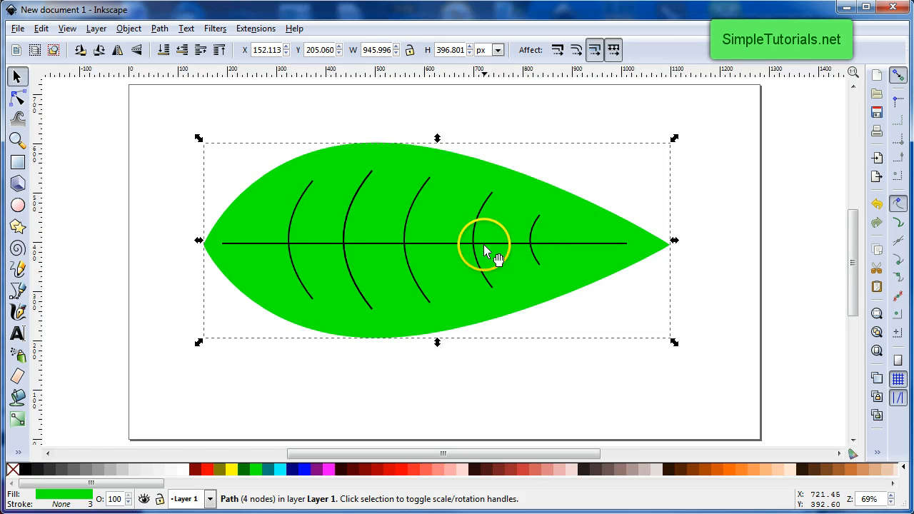
pyautogui.moveTo(269, 141)
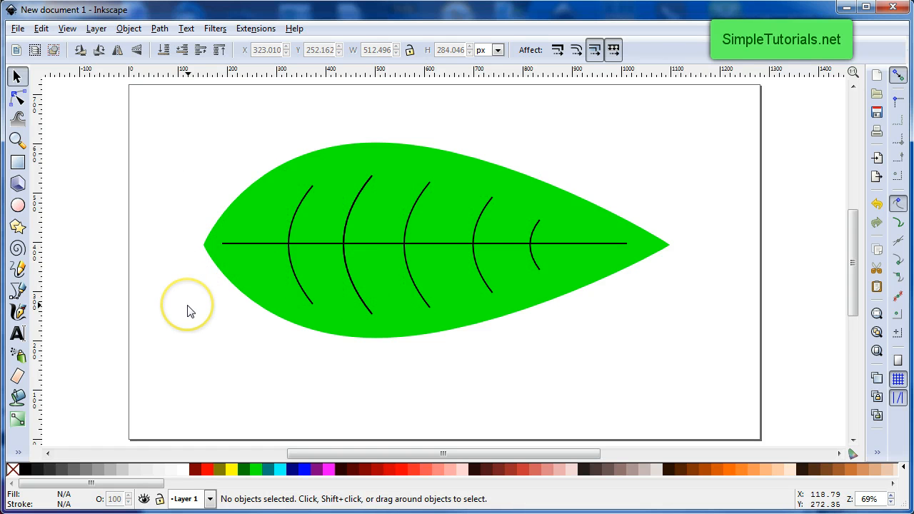
pyautogui.moveTo(179, 292)
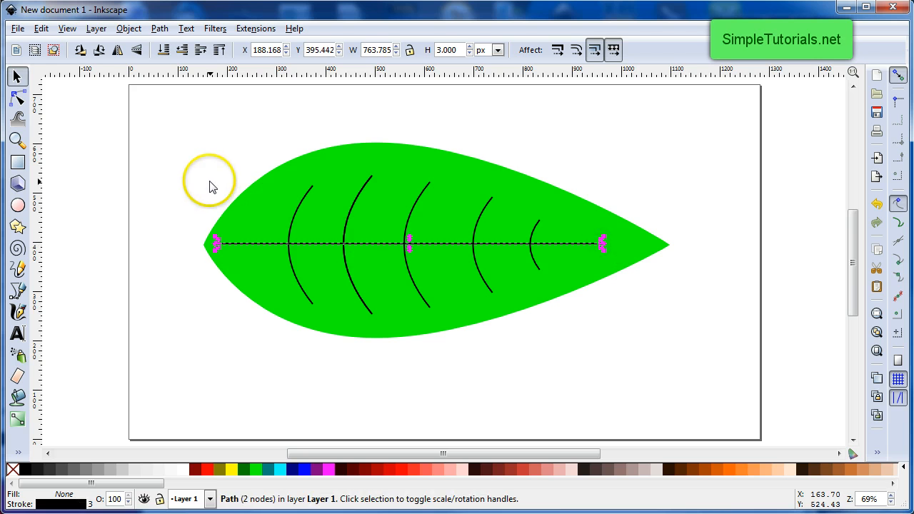
# Thicken all the veins with a larger stroke width, then give the leaf outline width 6
pyautogui.moveTo(215, 178); pyautogui.dragTo(440, 317)
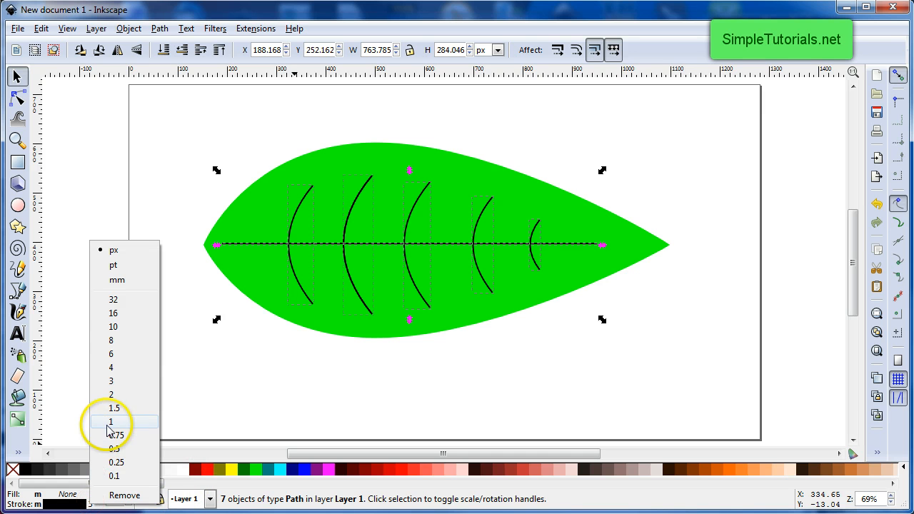
pyautogui.click(111, 420)
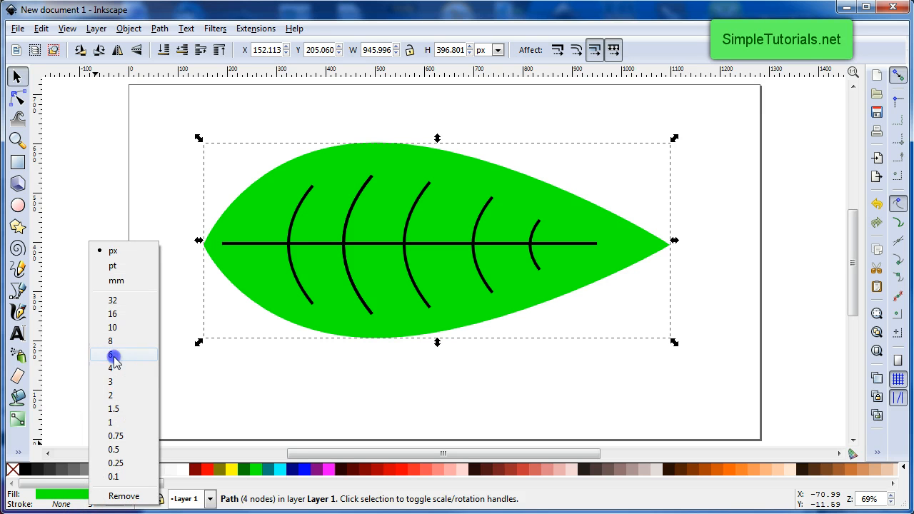
pyautogui.click(114, 354)
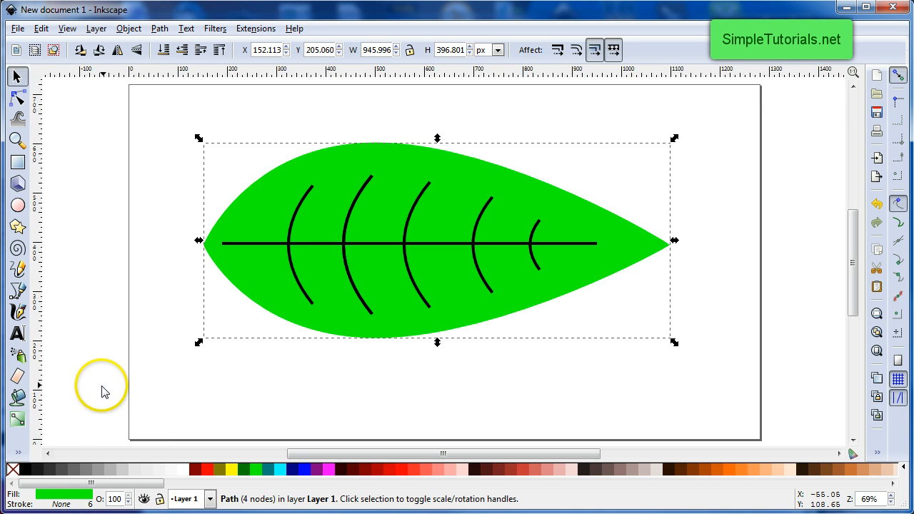
pyautogui.moveTo(77, 505)
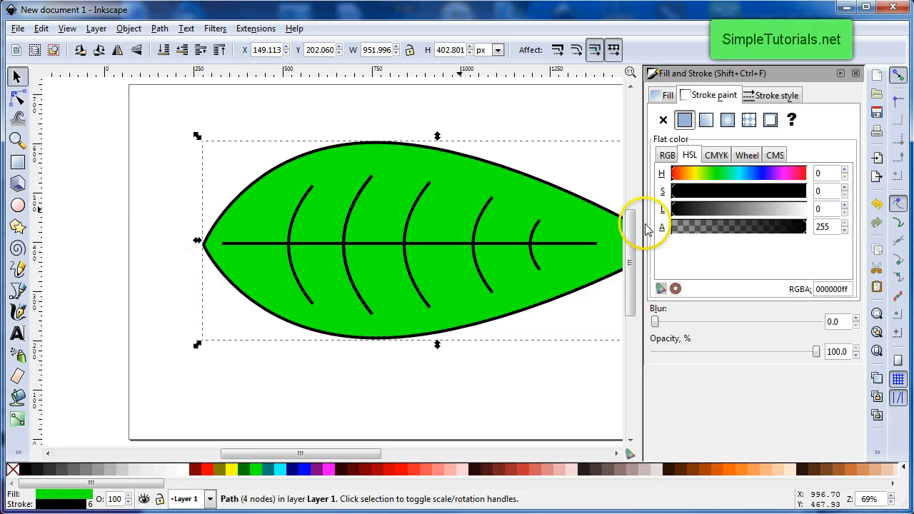
pyautogui.moveTo(305, 278)
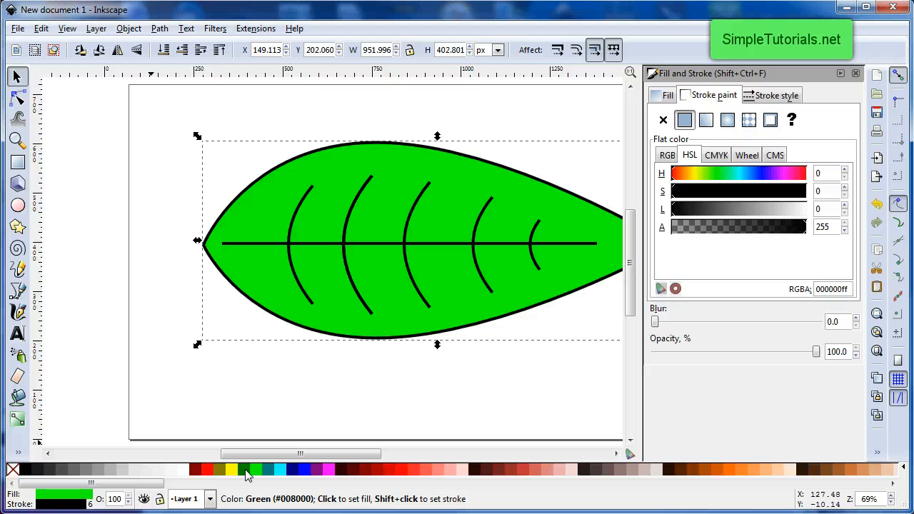
# Colour the leaf's outline dark green via the stroke paint swatch
pyautogui.click(246, 470)
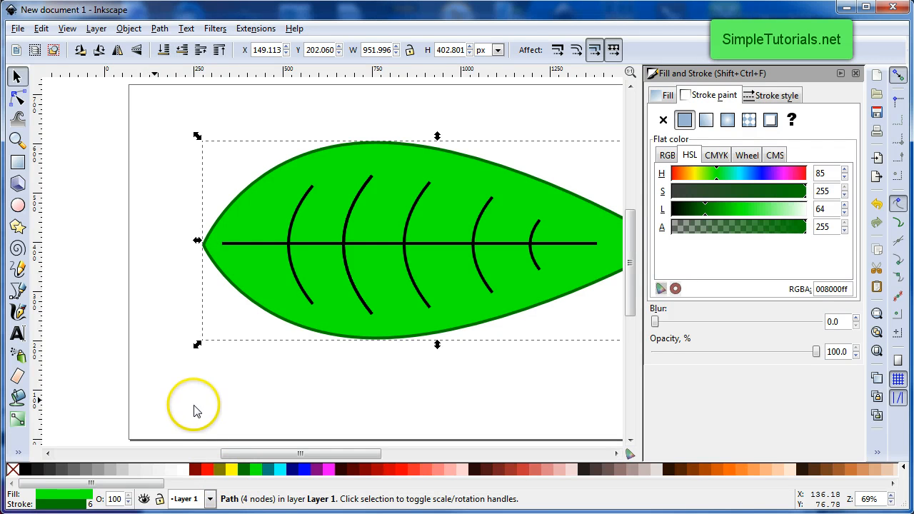
pyautogui.moveTo(218, 163)
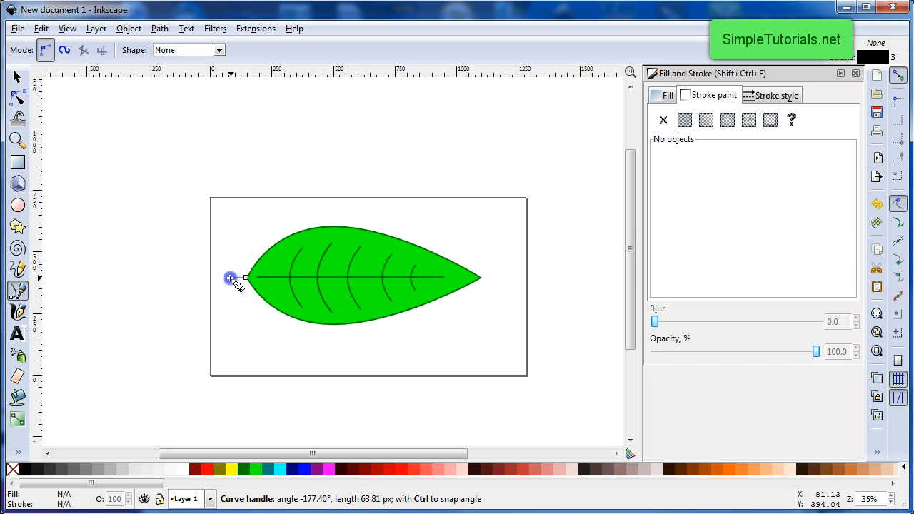
# Draw a curved Bezier stem down from the leaf base and set its stroke width to 6
pyautogui.moveTo(230, 277); pyautogui.dragTo(218, 330)
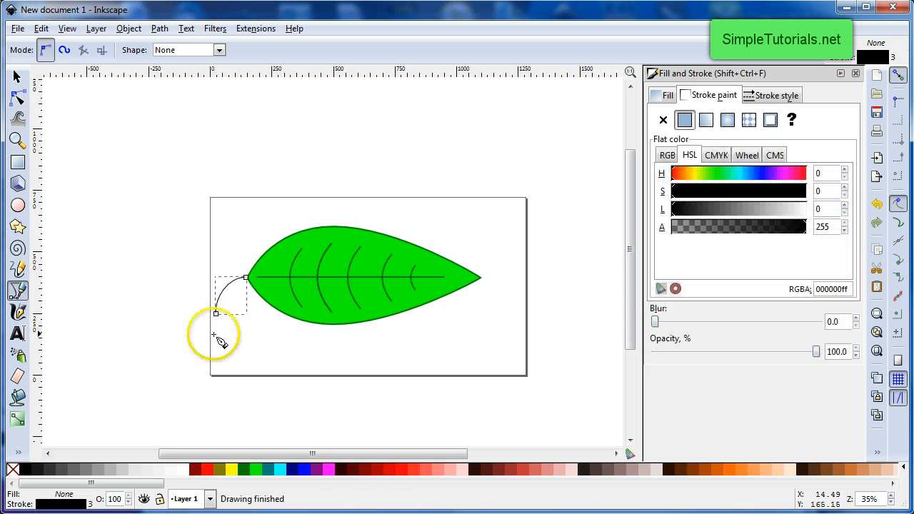
pyautogui.click(15, 75)
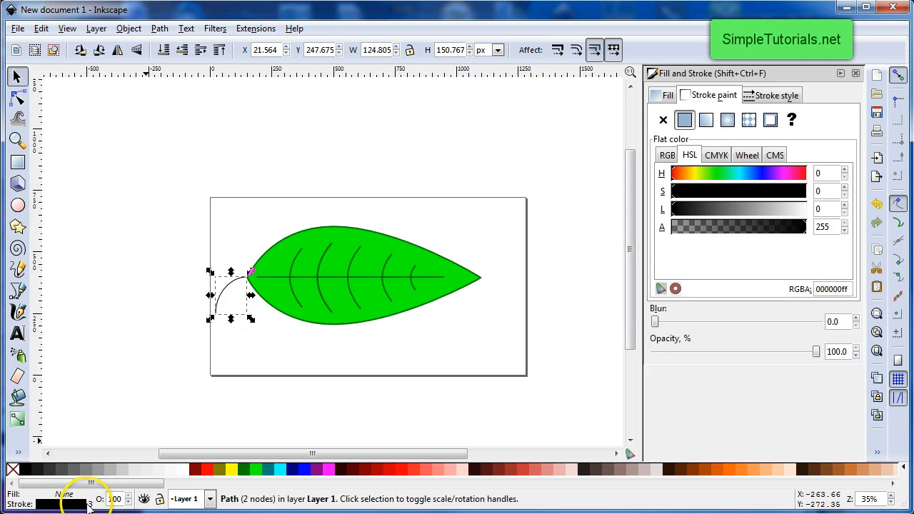
pyautogui.click(77, 502)
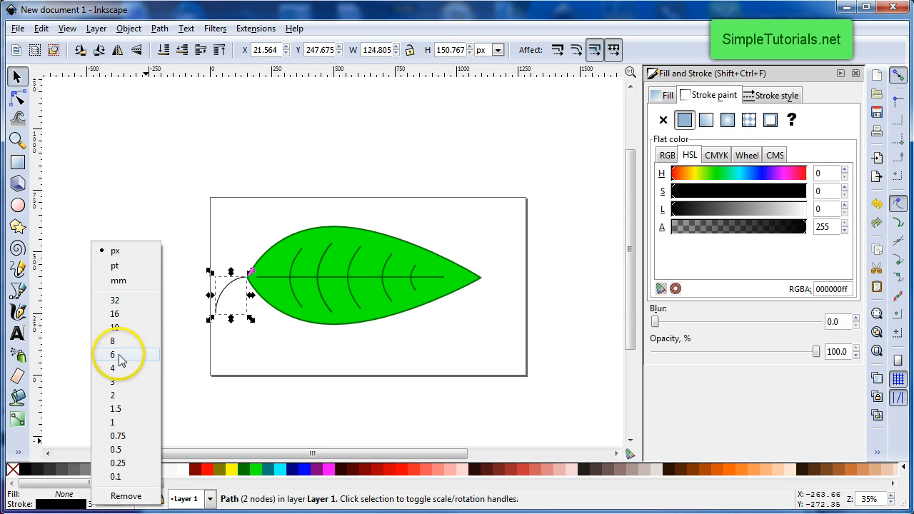
pyautogui.click(112, 354)
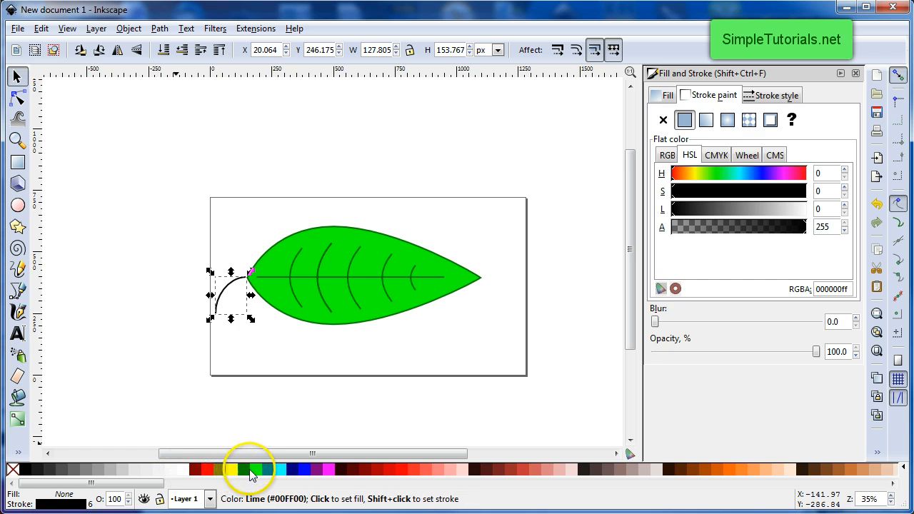
pyautogui.moveTo(241, 471)
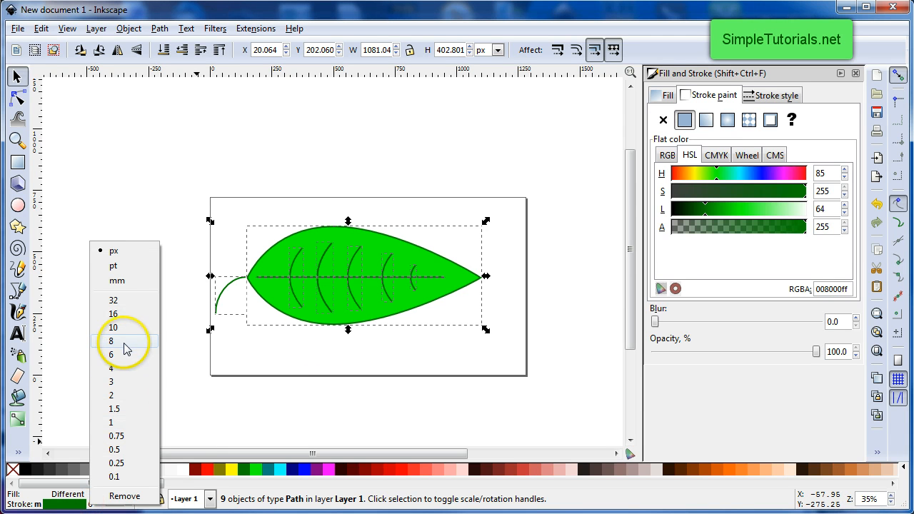
# Give every selected part the same stroke width and close the Fill and Stroke dialog
pyautogui.click(111, 340)
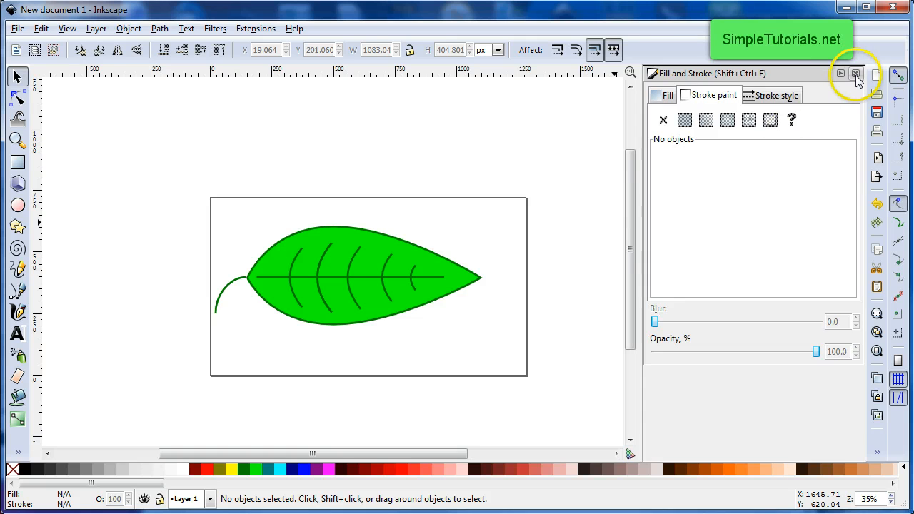
pyautogui.click(846, 74)
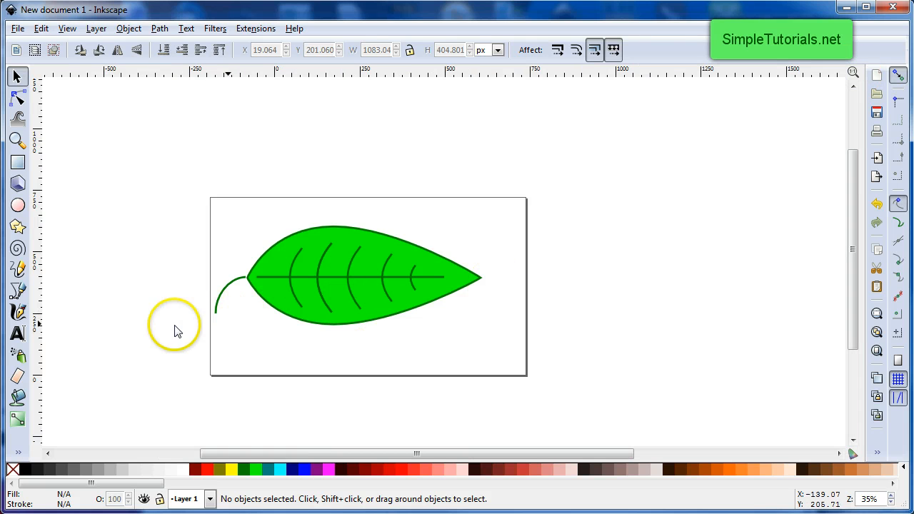